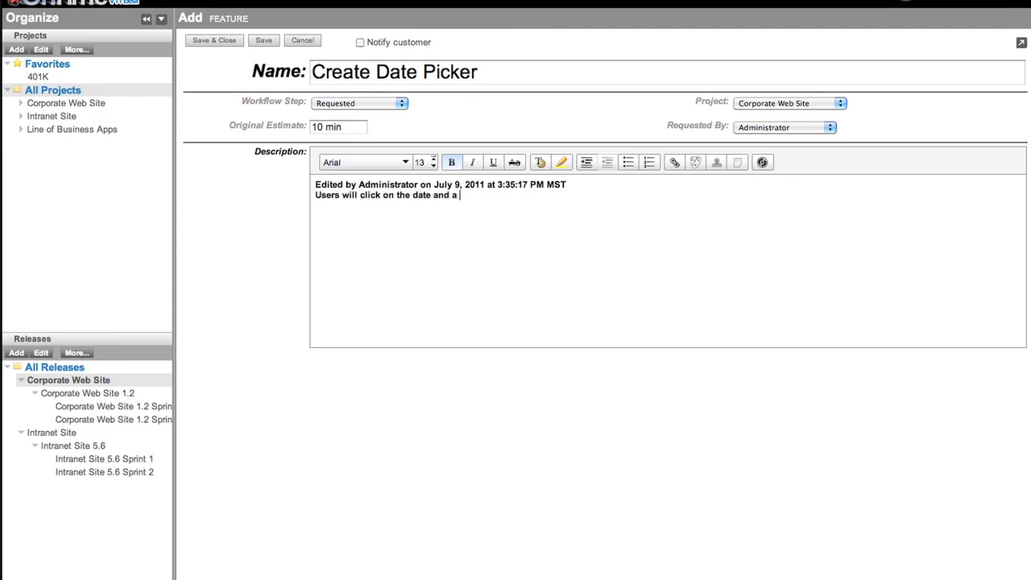
Save the 'Create Date Picker' feature with its calendar-popup description as item 69
{"action": "left_click", "coordinate": [263, 40]}
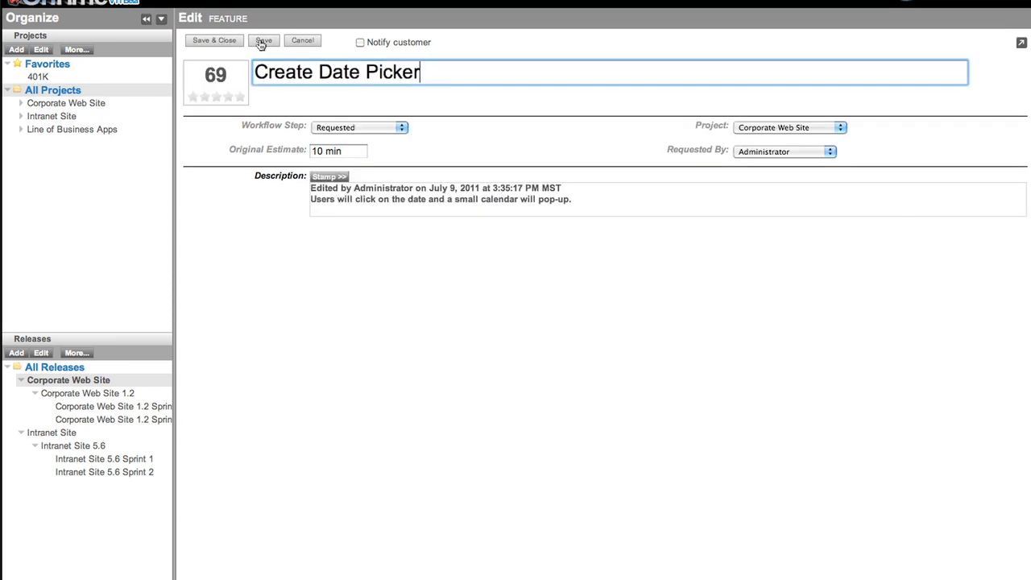